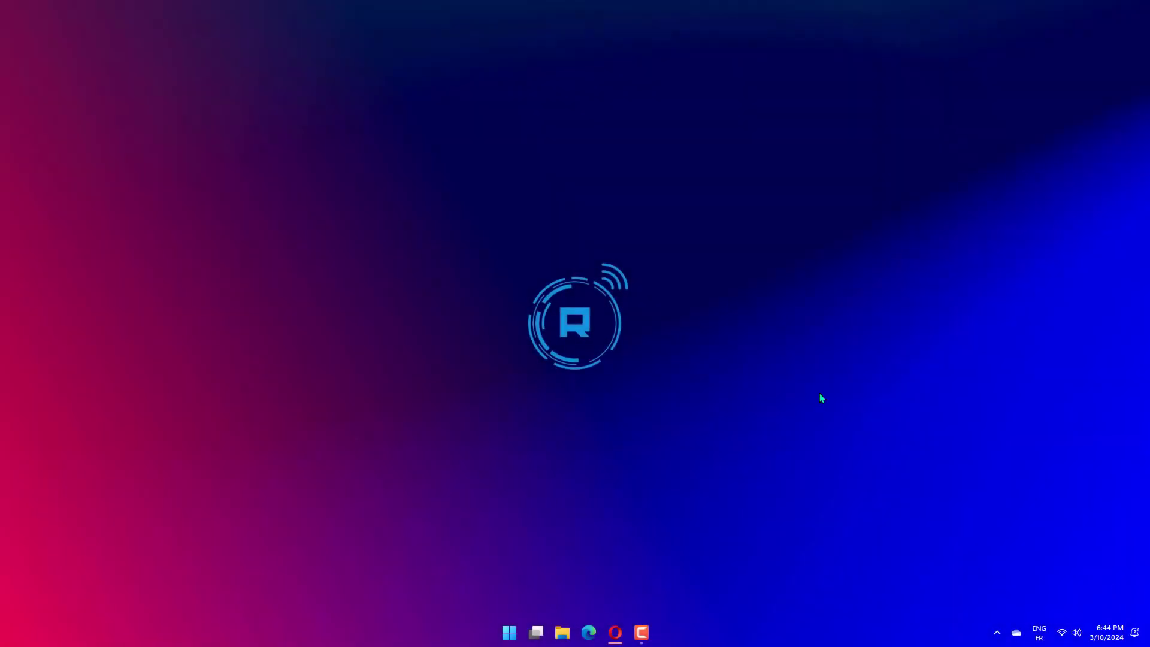
pyautogui.moveTo(725, 302)
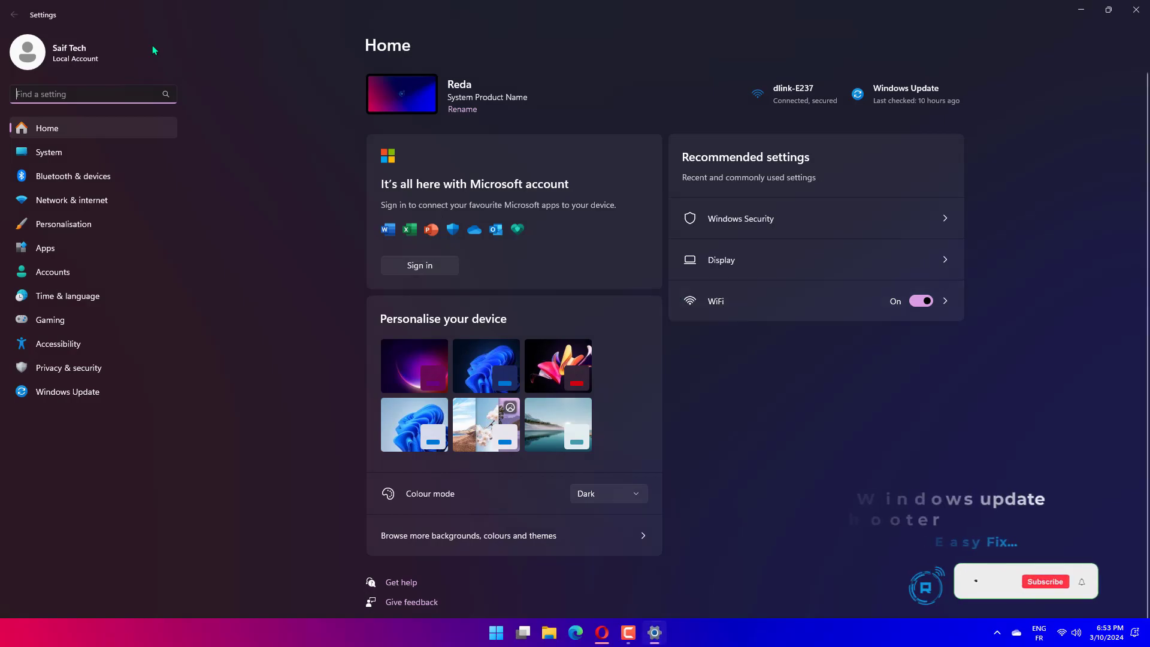
# Reach the other troubleshooters list in System settings, then open C:\Windows\SoftwareDistribution in Explorer.
pyautogui.click(50, 152)
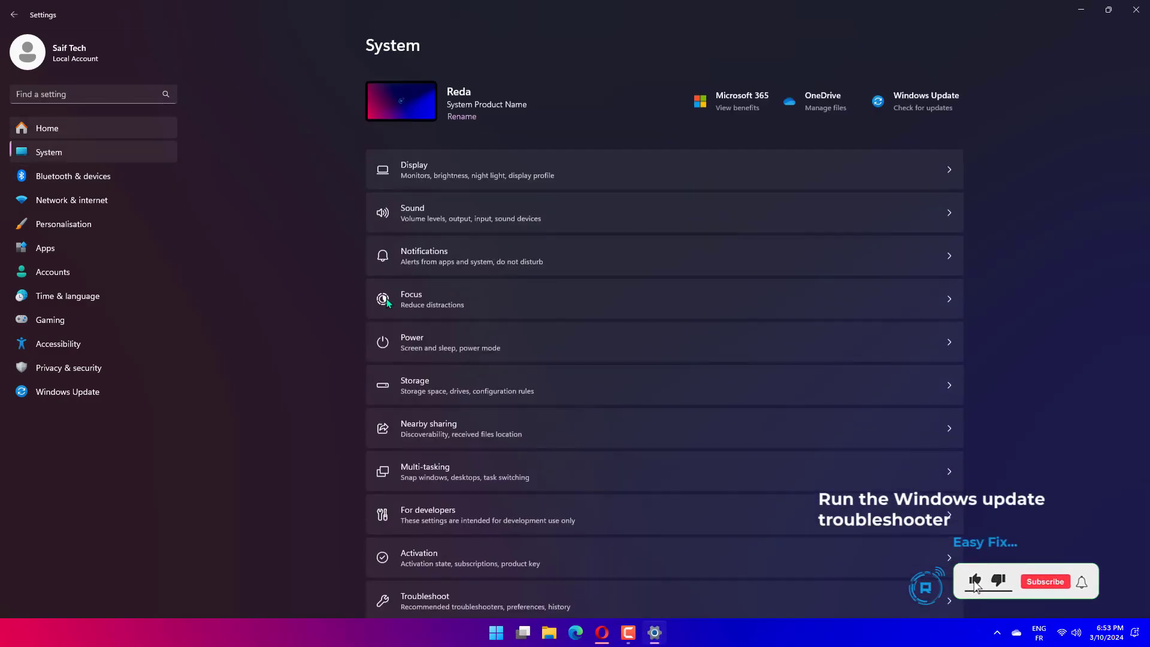
pyautogui.click(1045, 581)
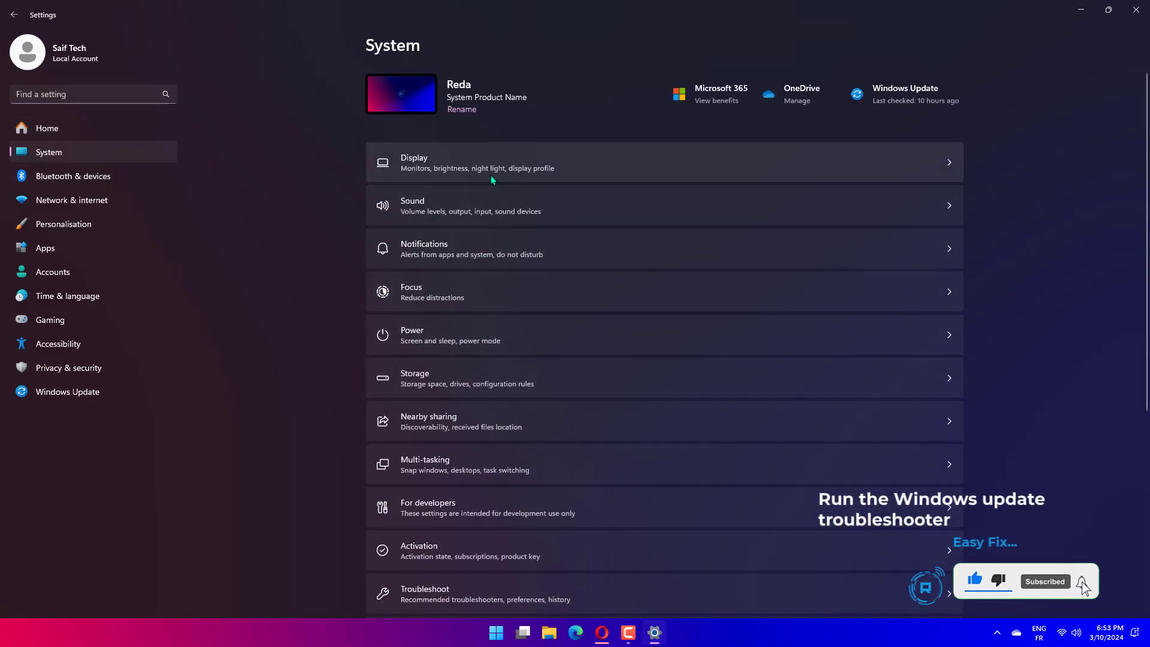
pyautogui.scroll(-3)
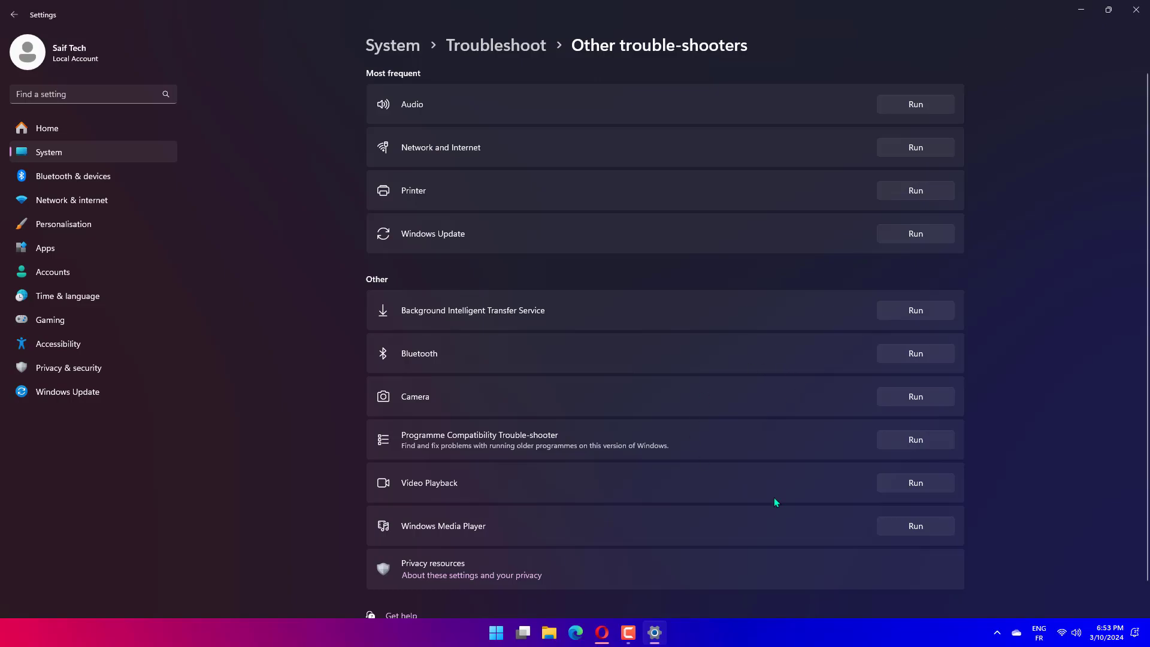
pyautogui.moveTo(765, 428)
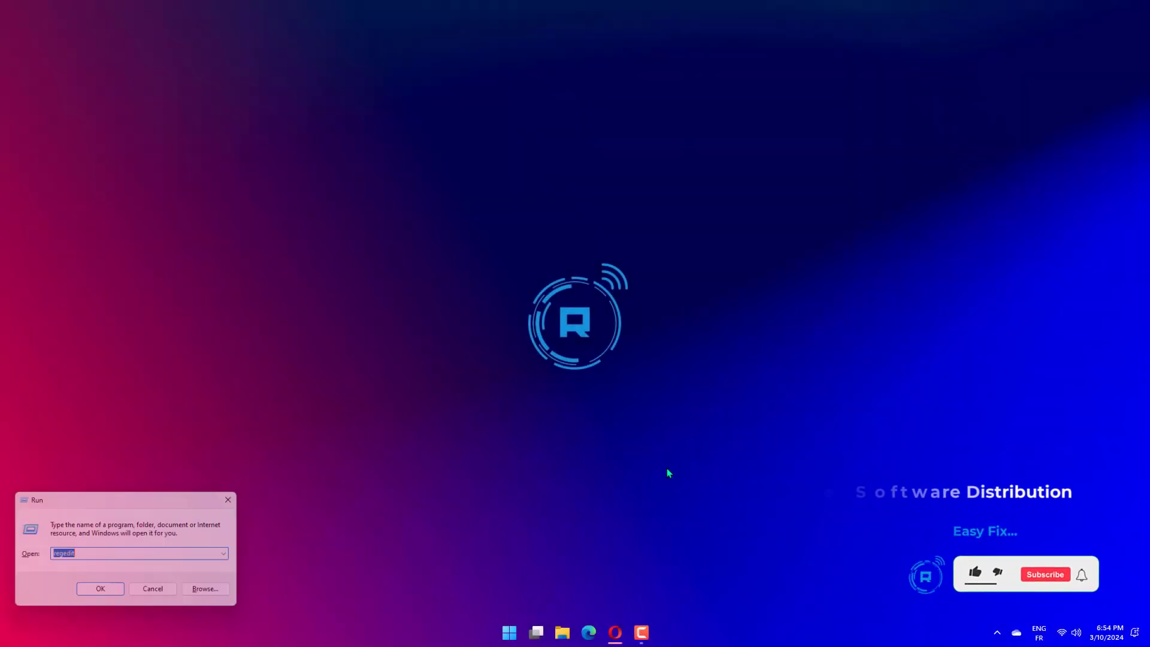
pyautogui.write('C:\\Windows\\SoftwareDistribution')
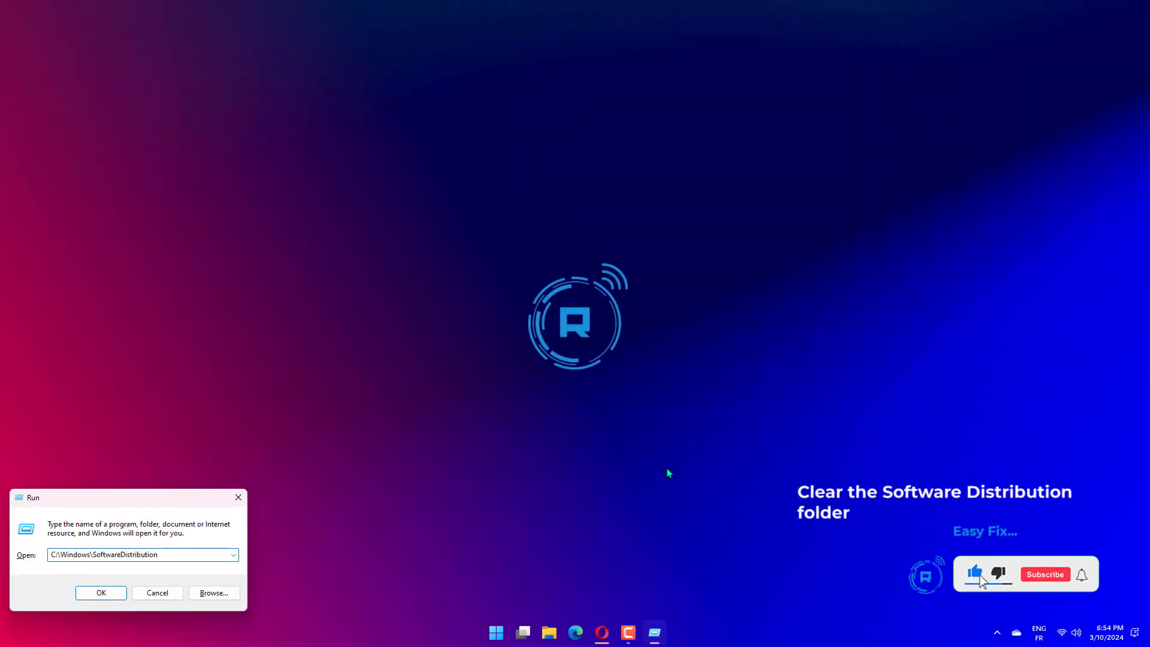
pyautogui.click(101, 592)
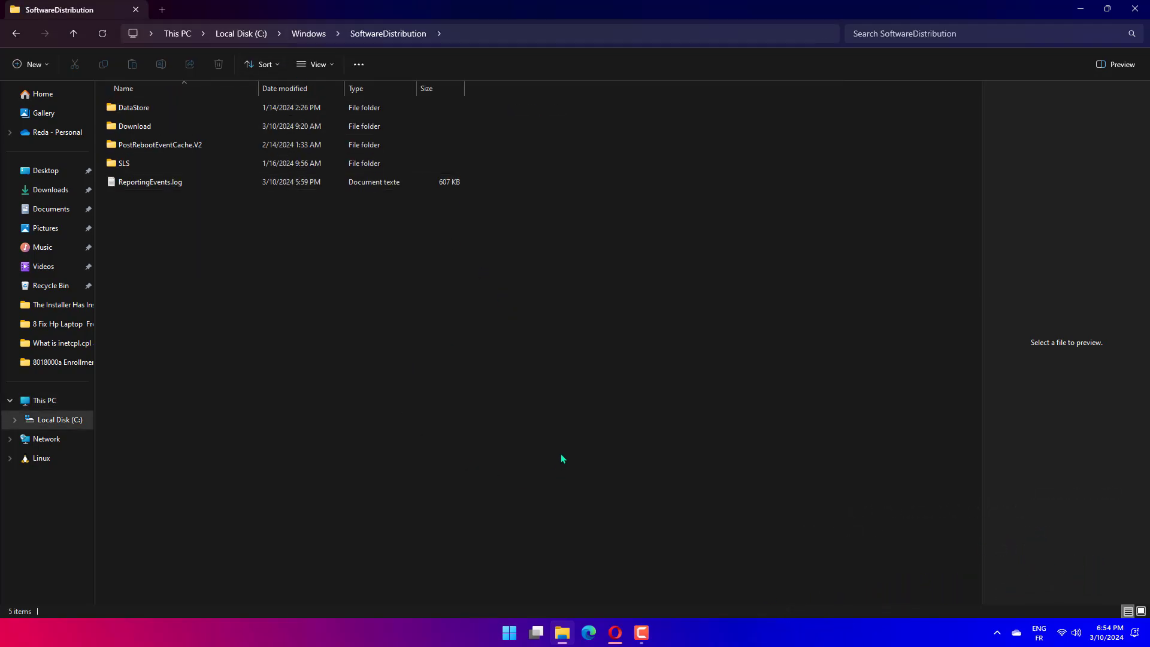
pyautogui.moveTo(562, 458)
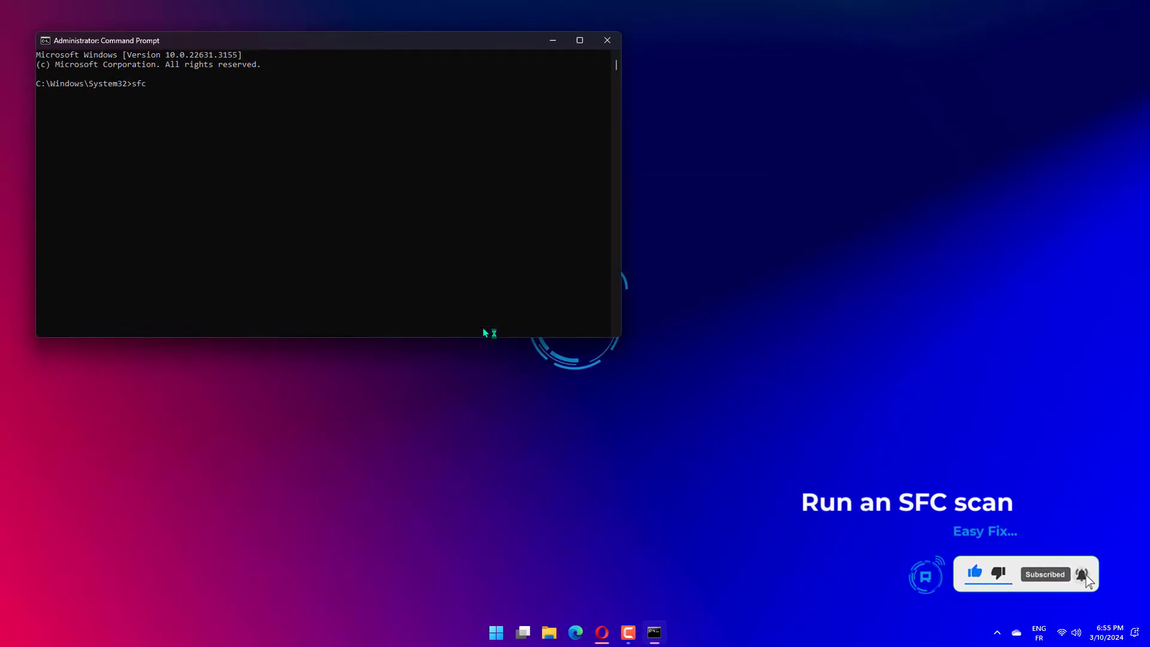
# Run sfc /Scannow in the admin Command Prompt, closing the window at 1% verification.
pyautogui.write('/Scann')
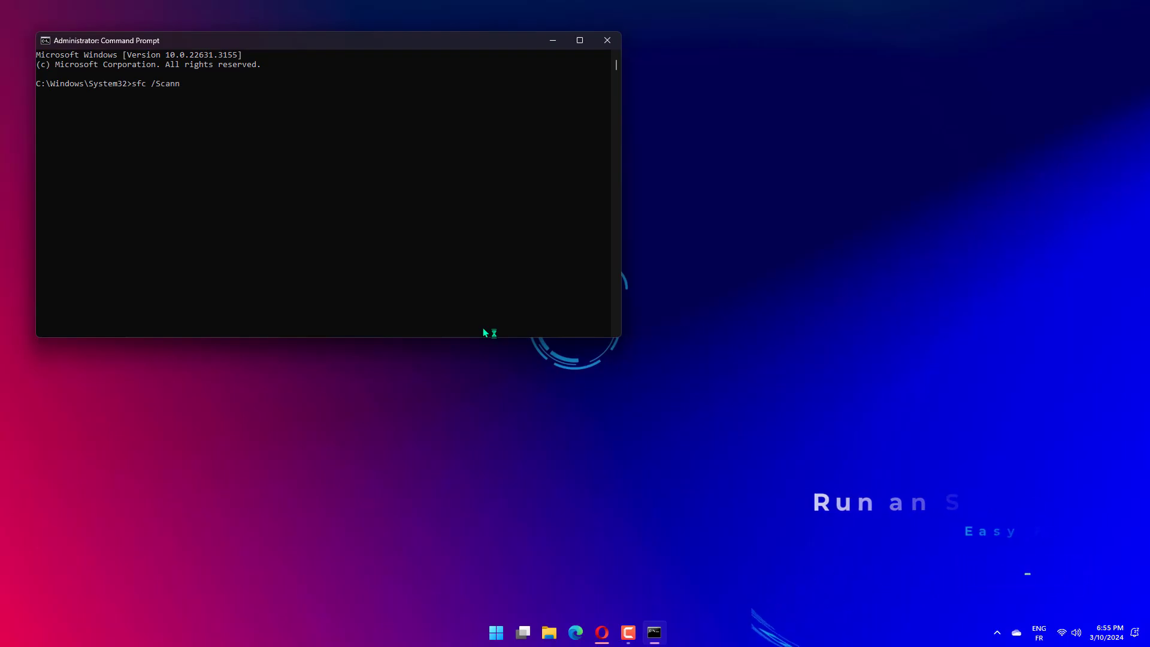
pyautogui.write('ow')
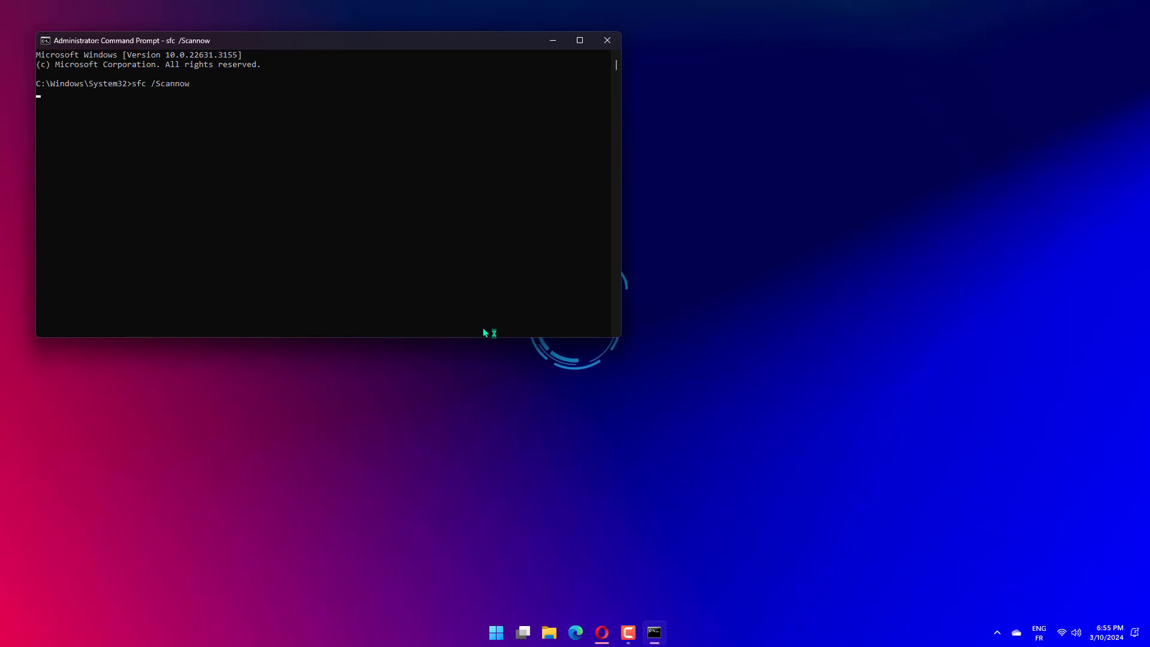
pyautogui.moveTo(607, 40)
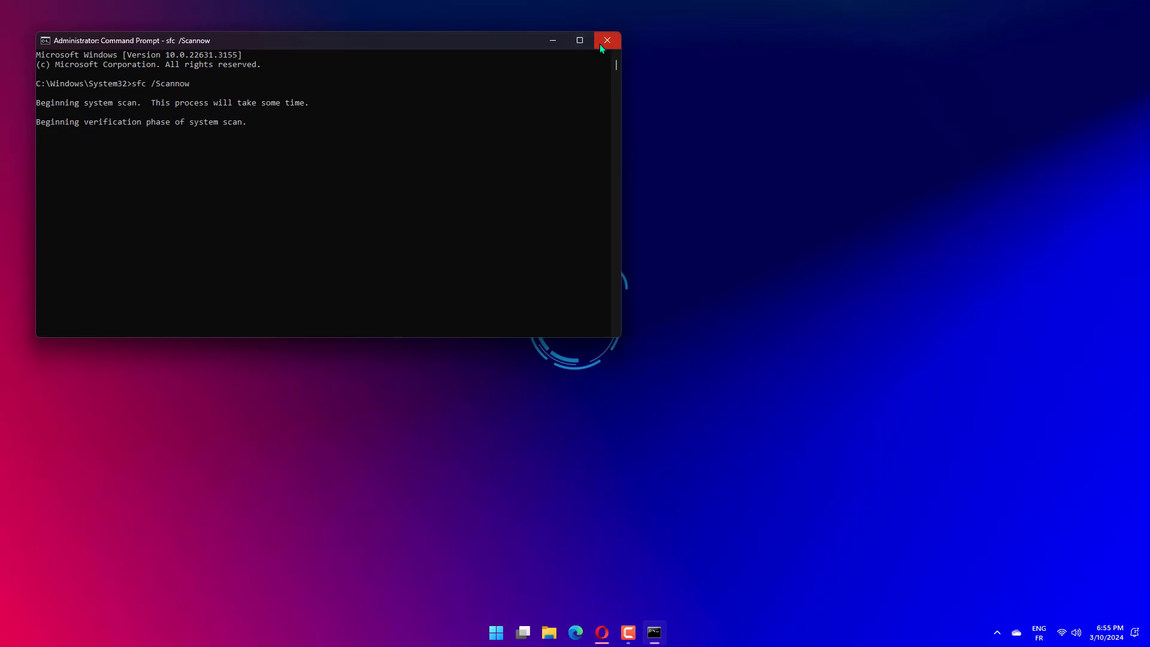
pyautogui.moveTo(607, 40)
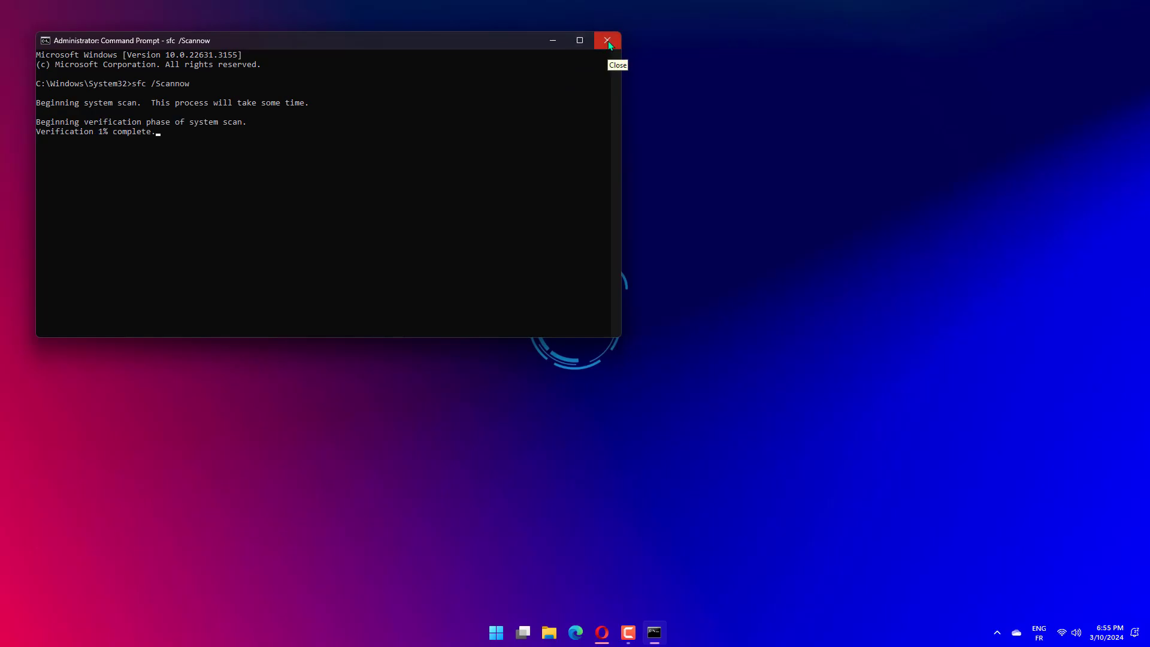
pyautogui.click(496, 632)
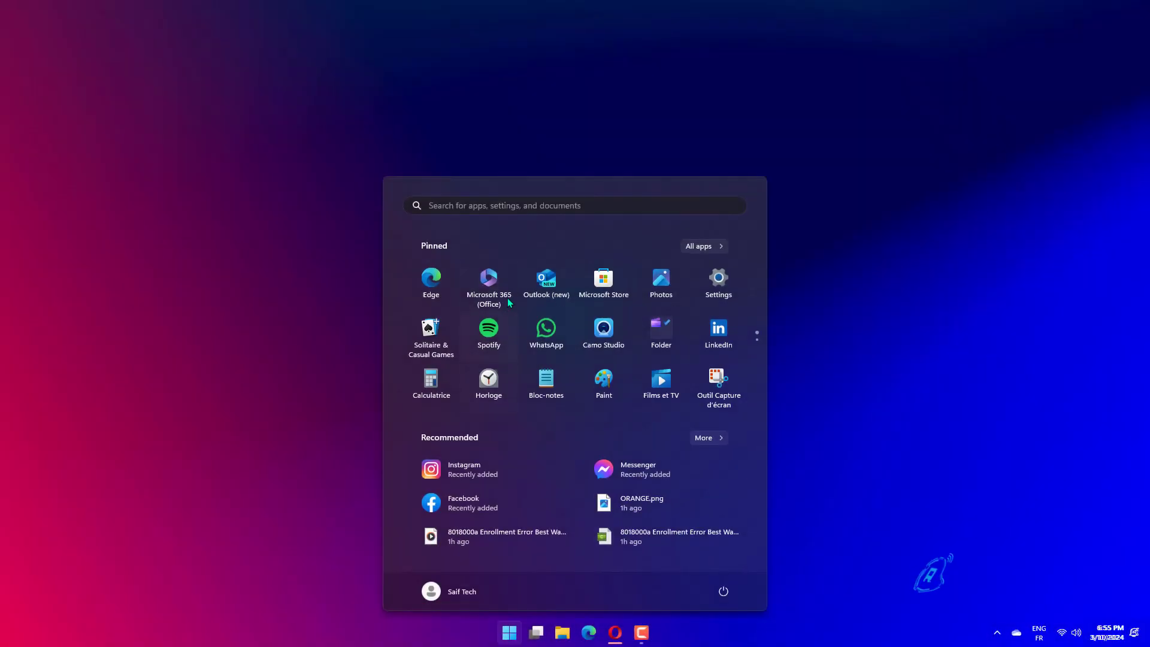
# Launch cleanmgr to show Disk Cleanup for C: offering 115 MB, then dismiss it.
pyautogui.write('cleanmgr.')
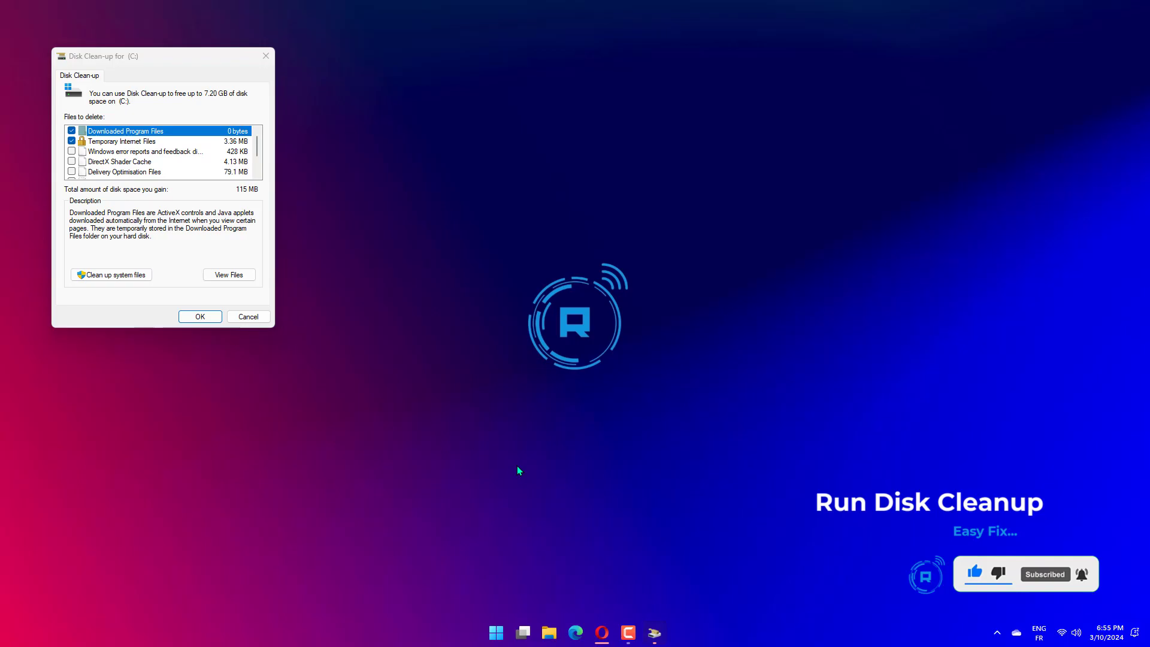
pyautogui.click(200, 316)
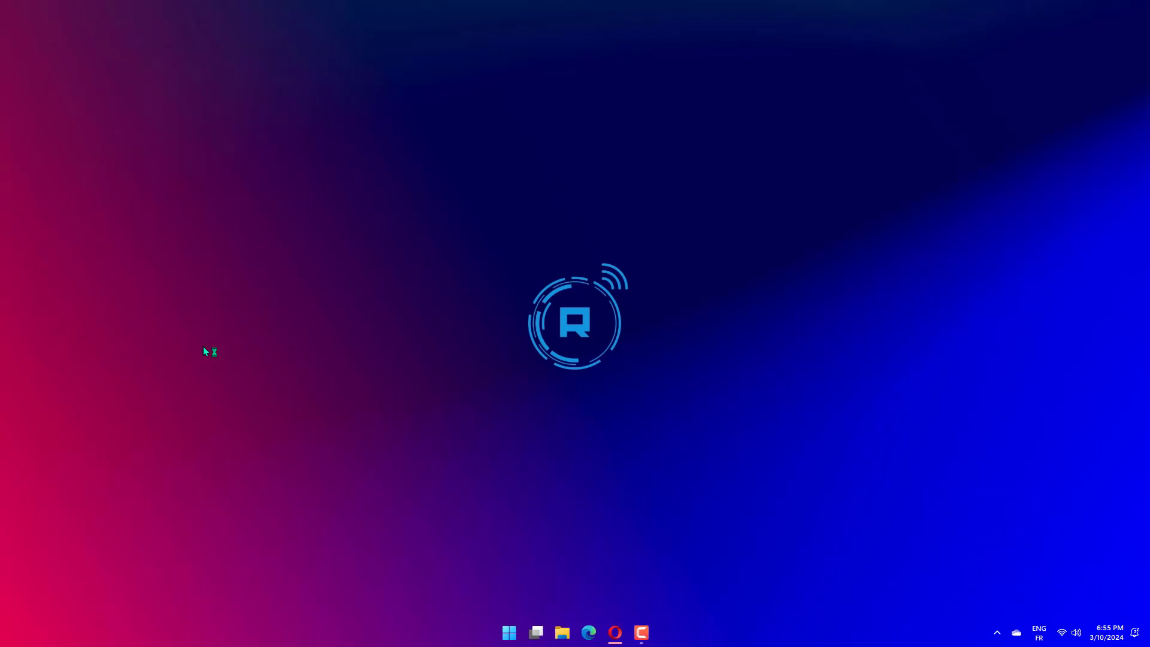